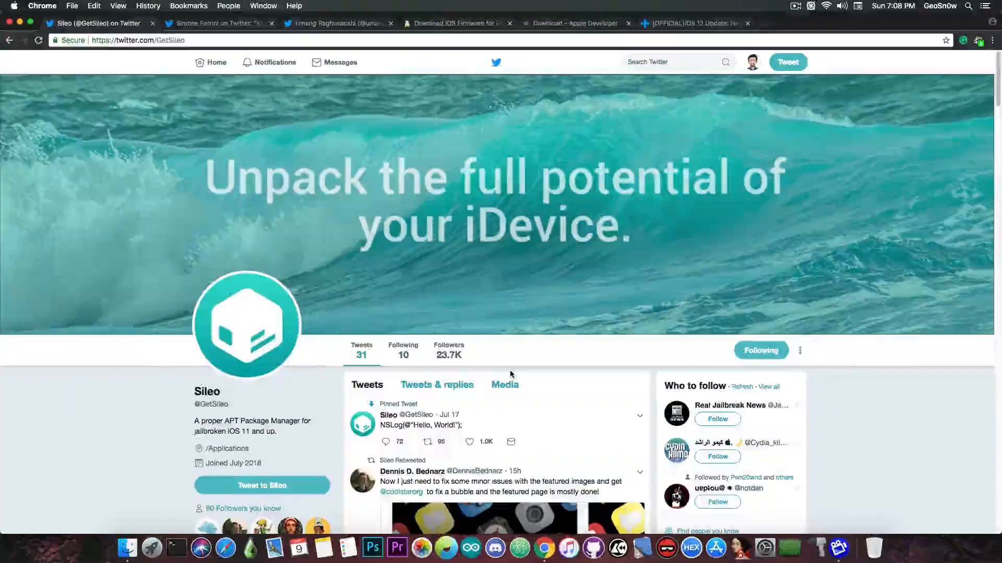
pyautogui.scroll(-3)
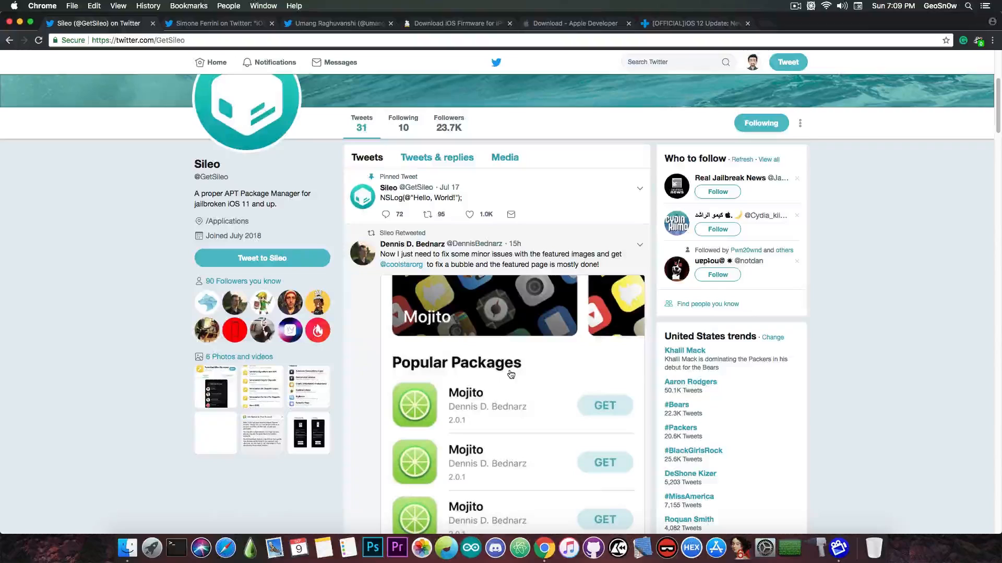
pyautogui.scroll(3)
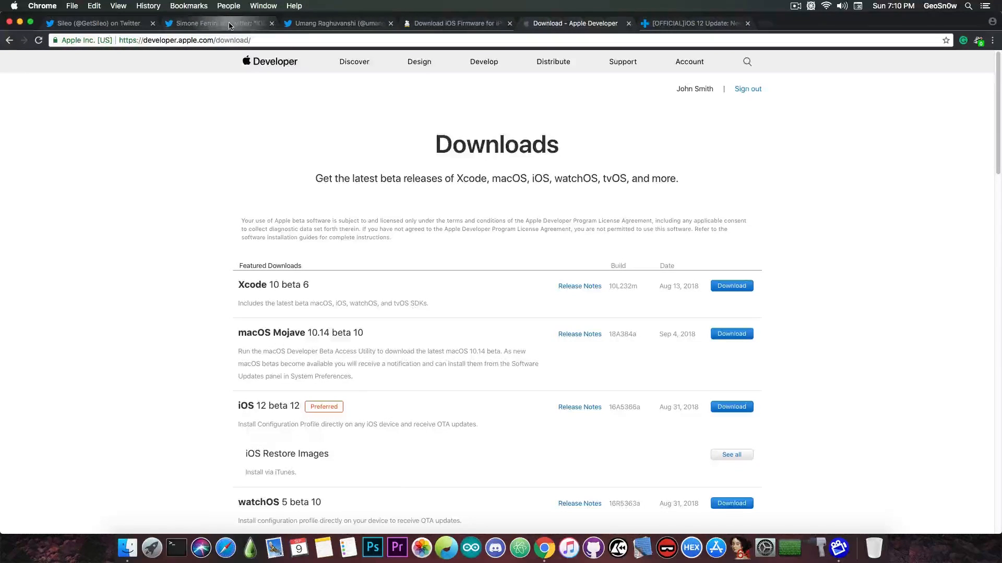
pyautogui.click(217, 23)
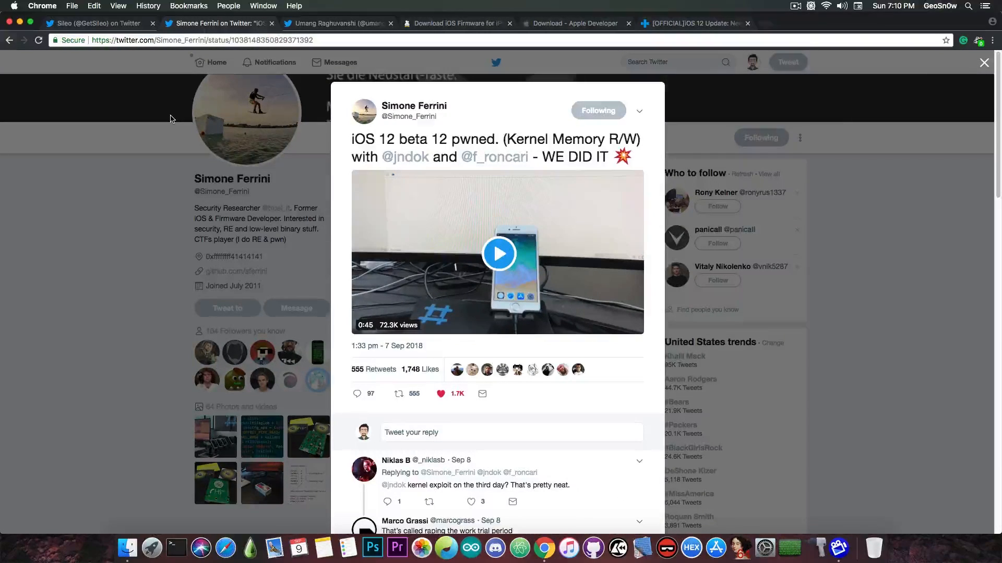
pyautogui.click(336, 23)
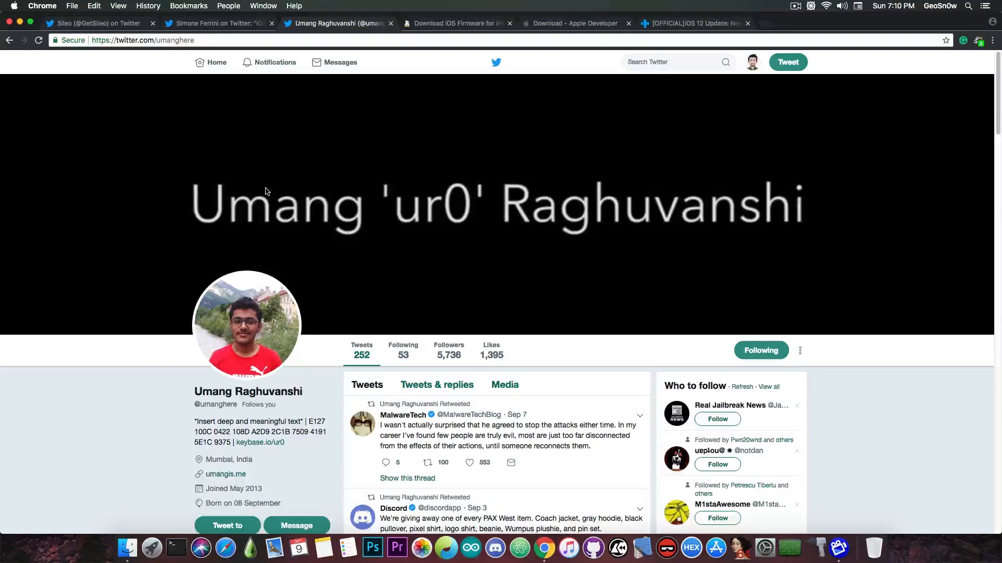
pyautogui.click(217, 23)
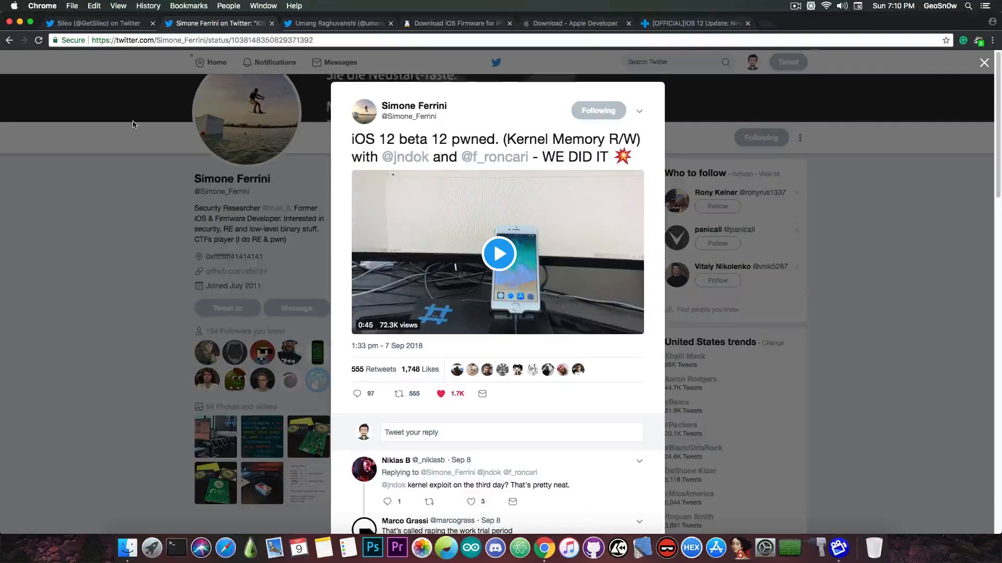
pyautogui.moveTo(261, 133)
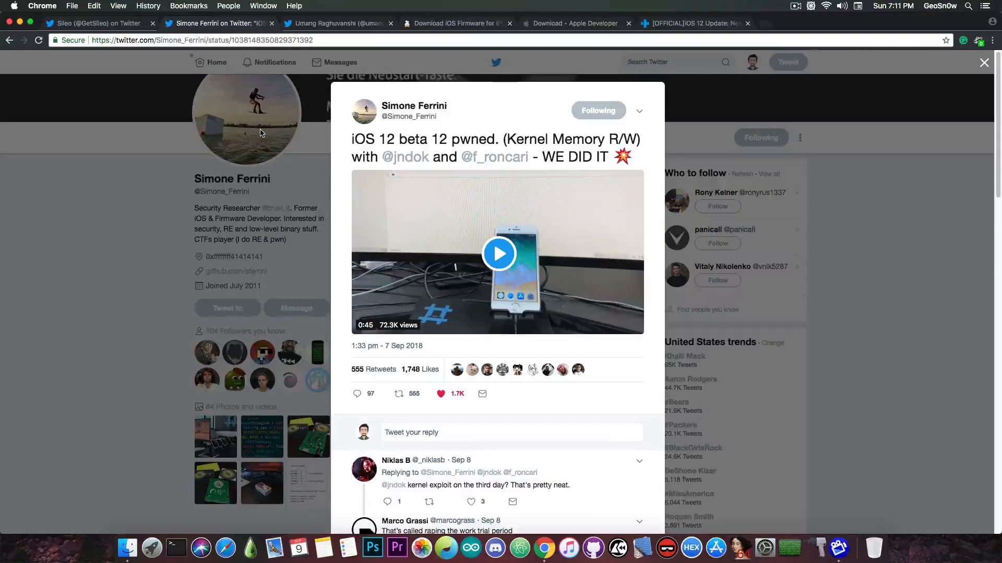
pyautogui.moveTo(456, 26)
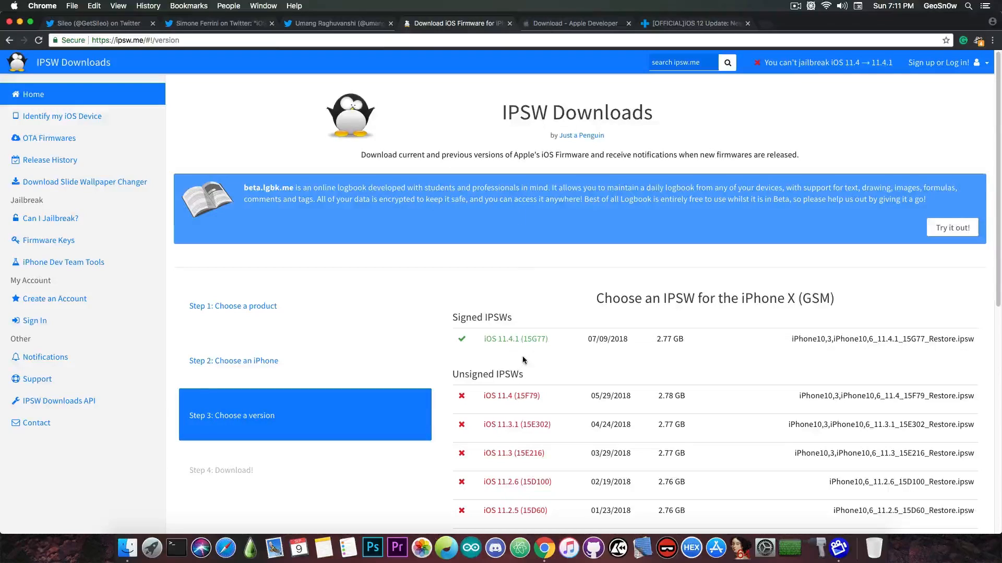
pyautogui.moveTo(526, 358)
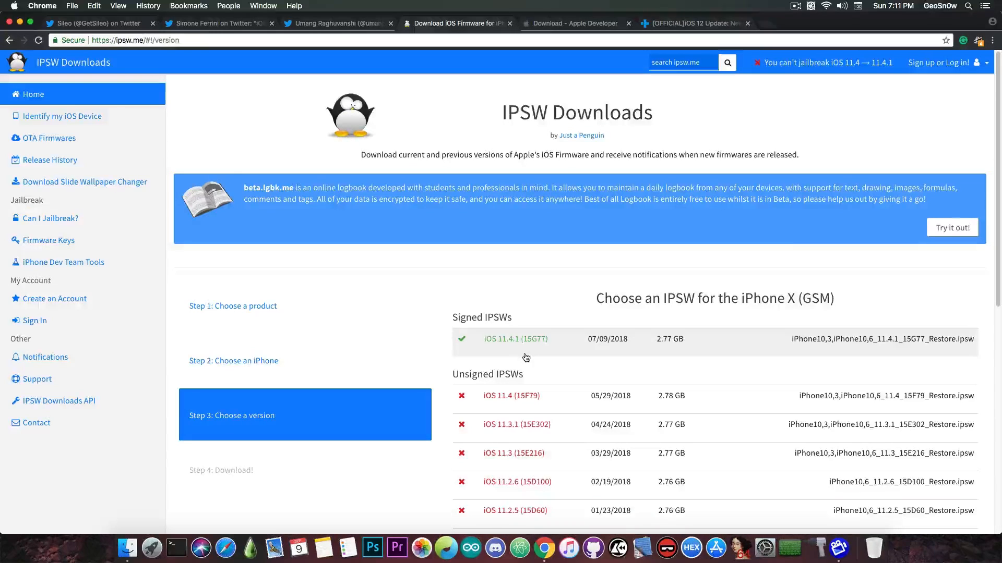
pyautogui.moveTo(526, 297)
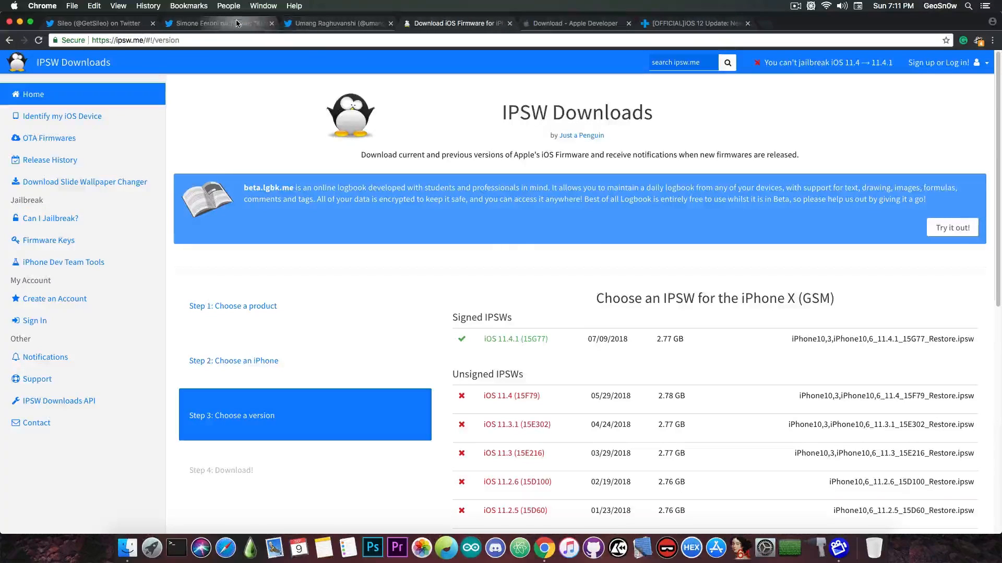
pyautogui.click(217, 23)
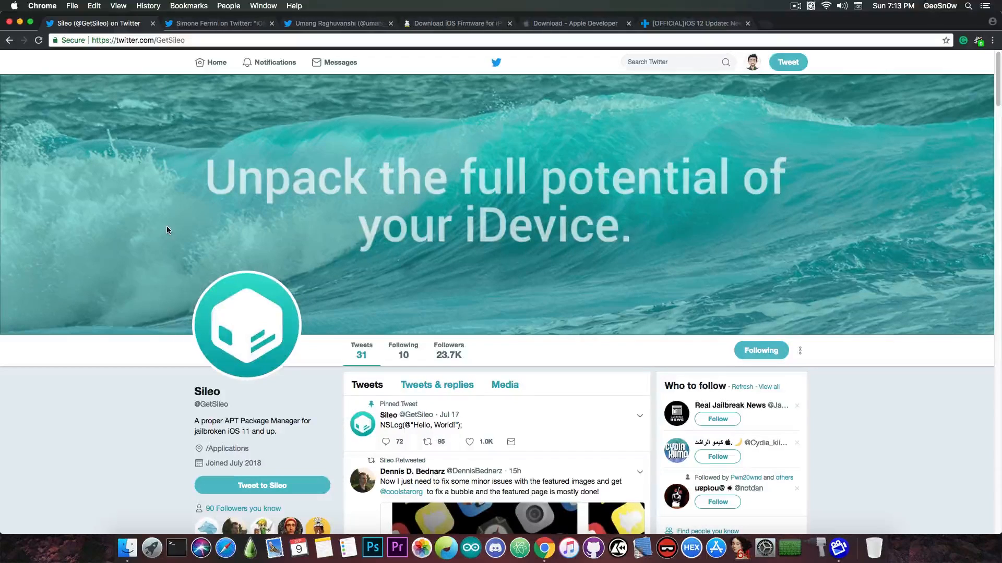
# Scroll the Sileo profile down to its pinned tweet and follower counts.
pyautogui.scroll(-3)
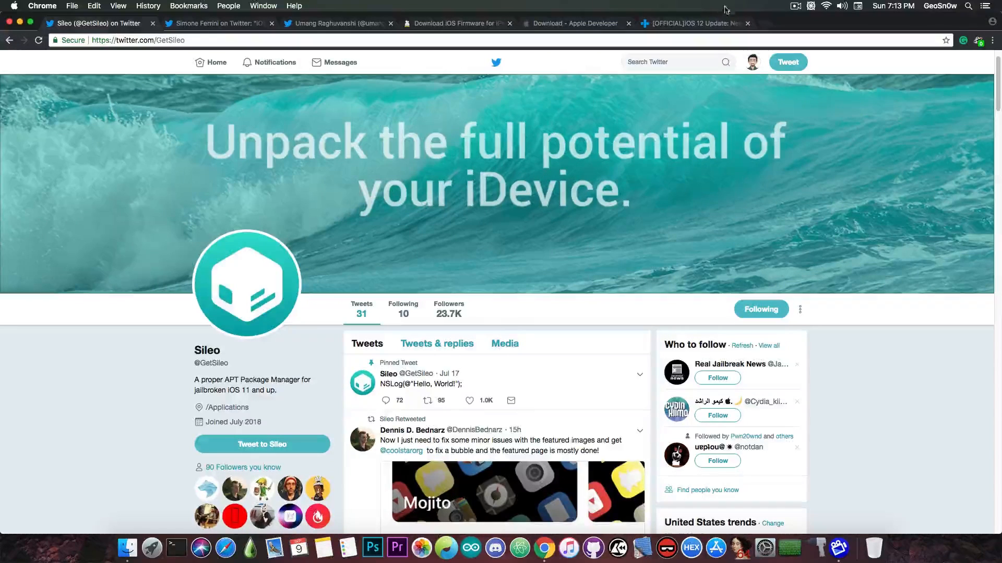
# Browse the dr.fone iOS 12 update guide's poll and features, then return toward the top.
pyautogui.click(701, 23)
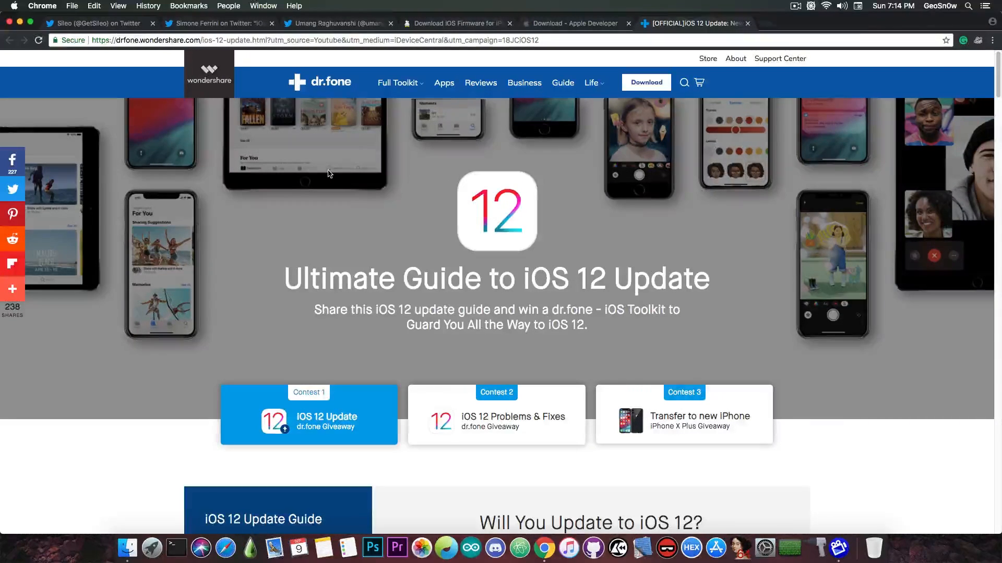
pyautogui.scroll(-3)
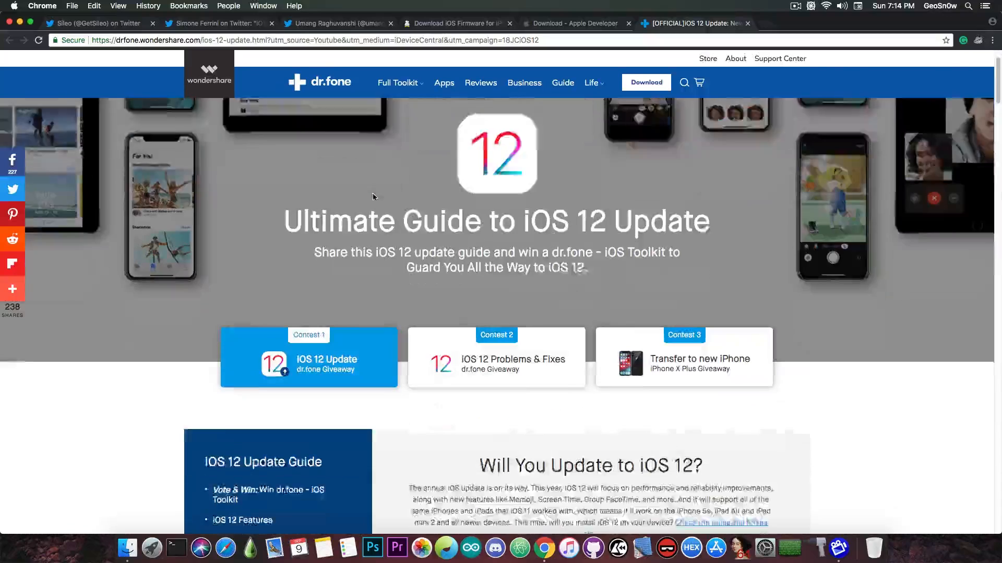
pyautogui.scroll(-3)
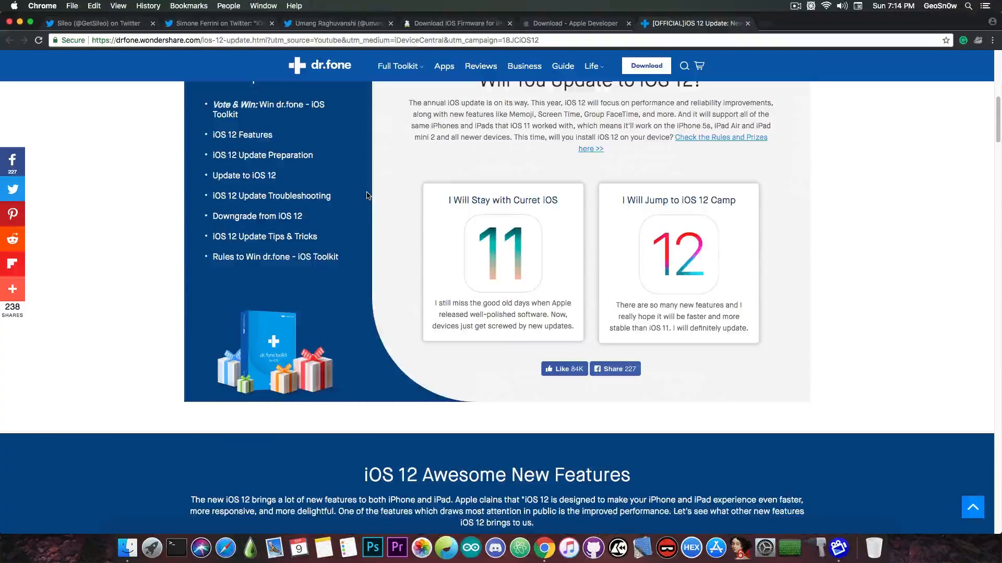
pyautogui.scroll(-3)
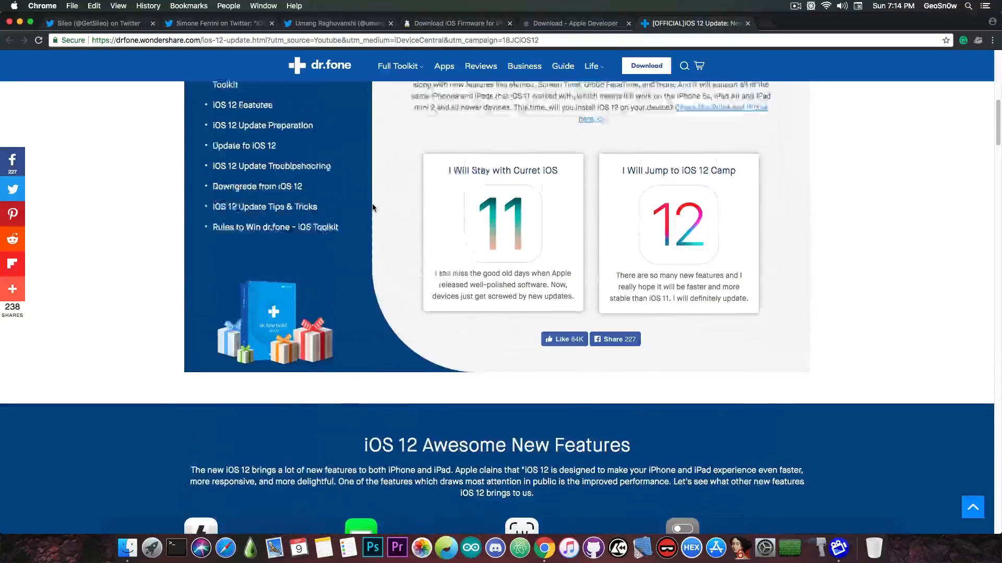
pyautogui.scroll(3)
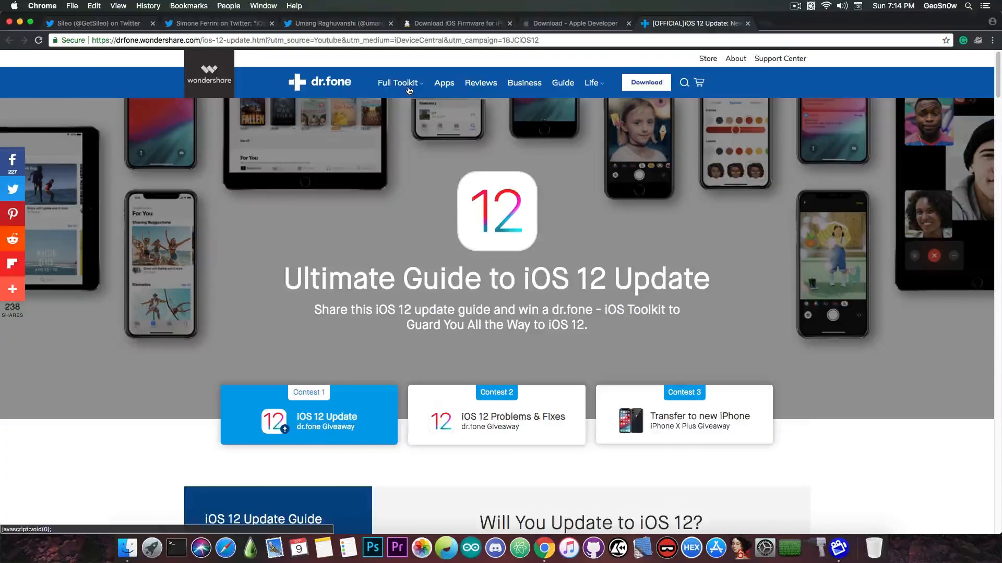
# Show the dr.fone Full Toolkit menu of iOS and Android tools.
pyautogui.click(398, 83)
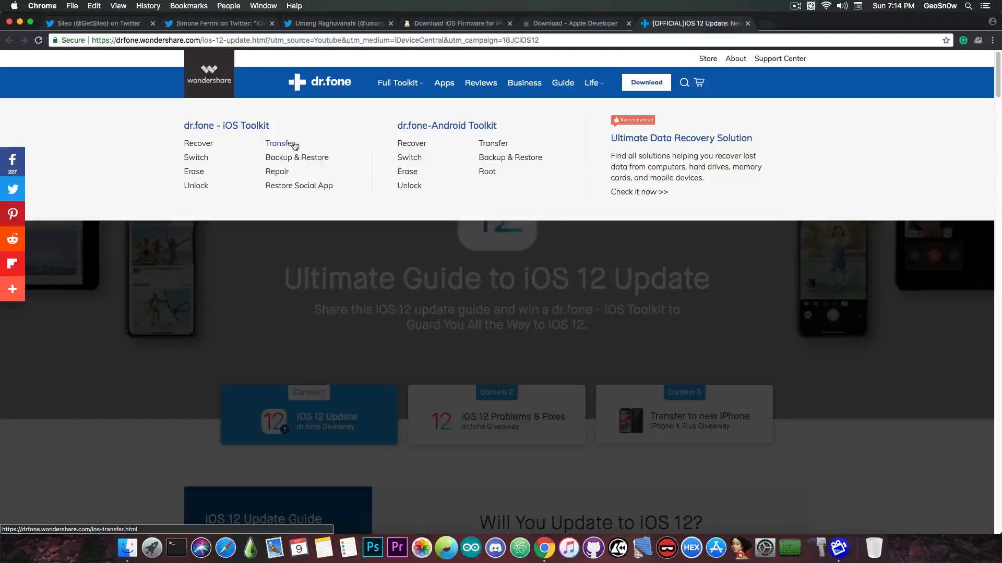
pyautogui.moveTo(273, 166)
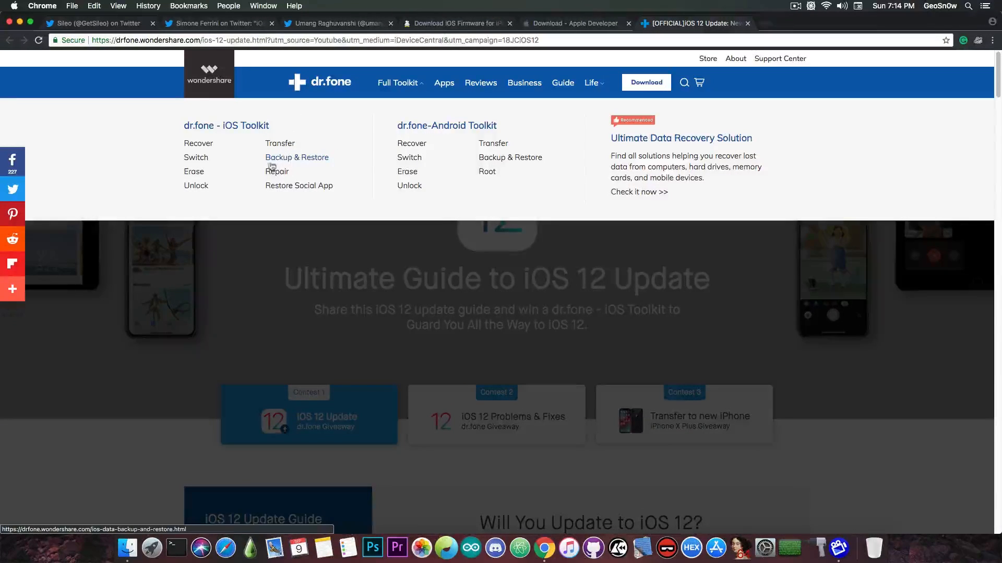
pyautogui.moveTo(208, 188)
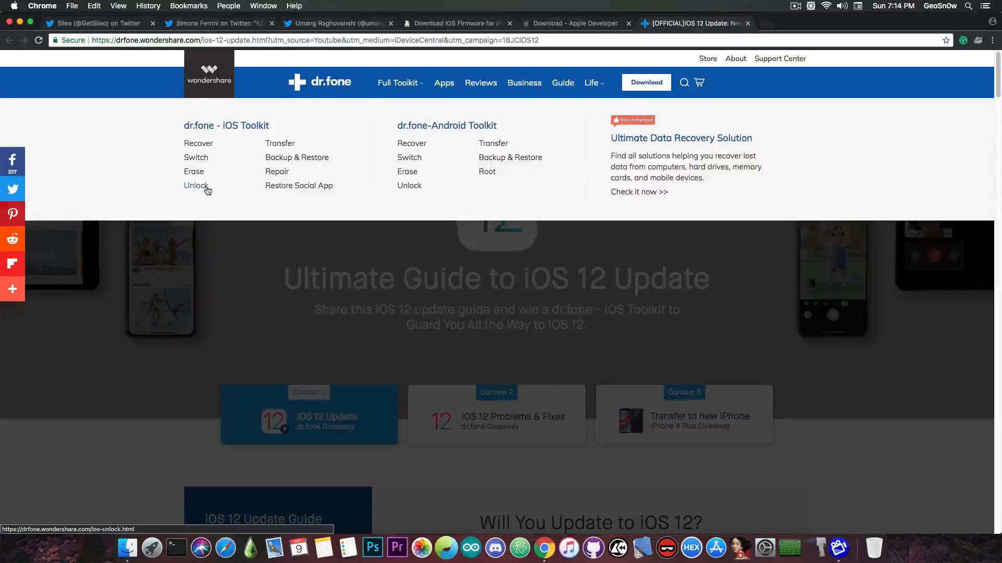